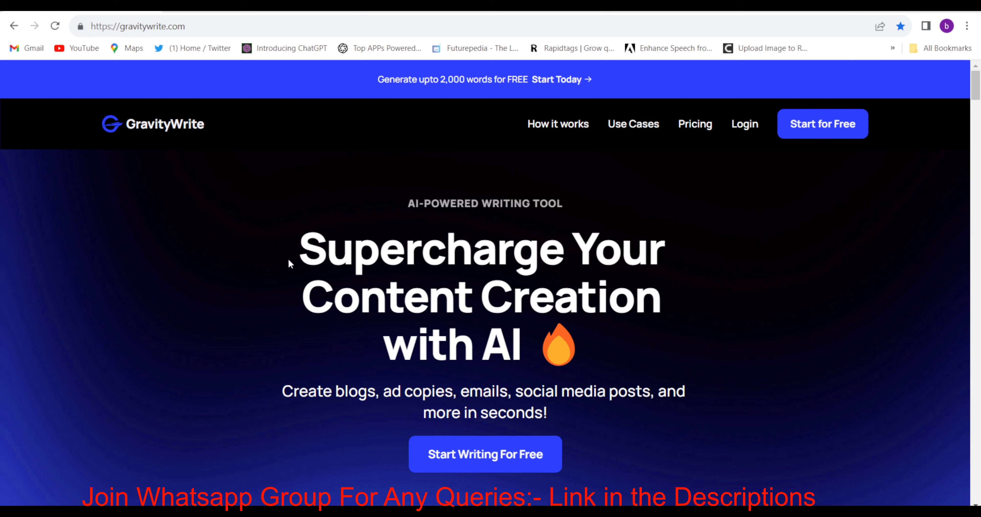
mouse_move(761, 238)
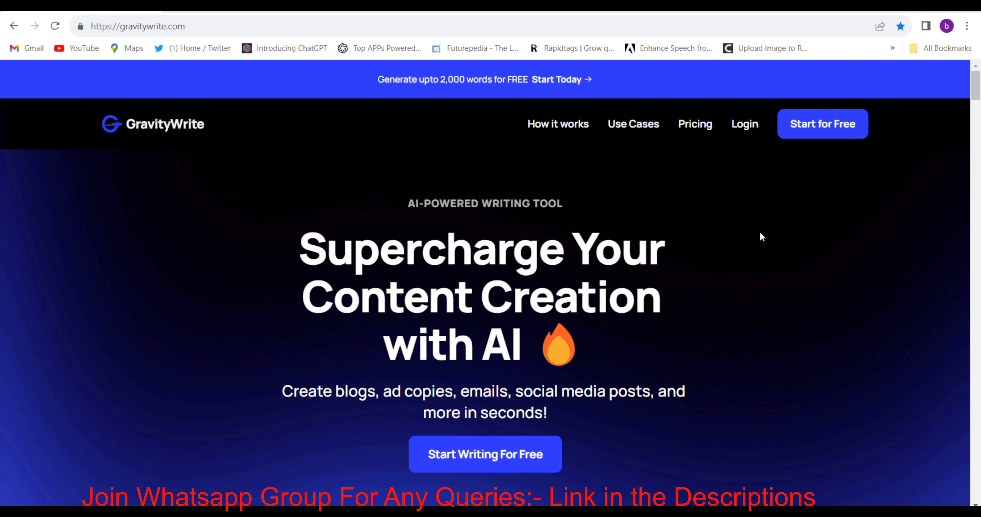
Follow the 'Start for Free' link from the GravityWrite homepage navigation bar
left_click(840, 127)
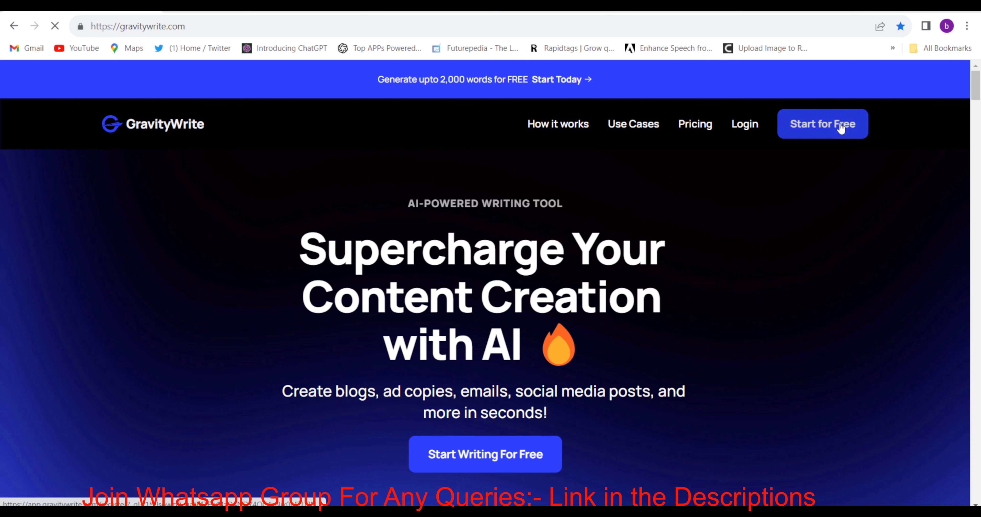
Load the GravityWrite dashboard with its Tools sidebar and tool categories
left_click(823, 125)
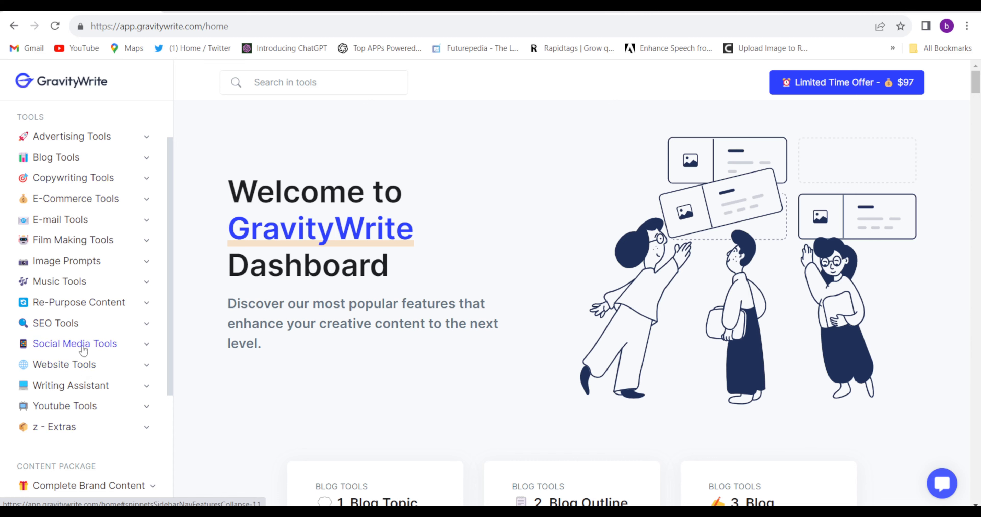
mouse_move(91, 204)
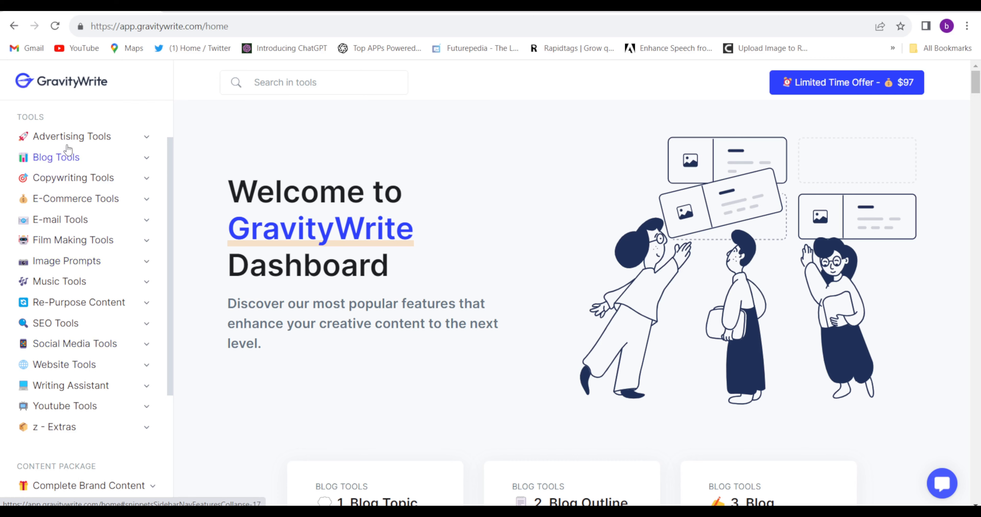
mouse_move(82, 407)
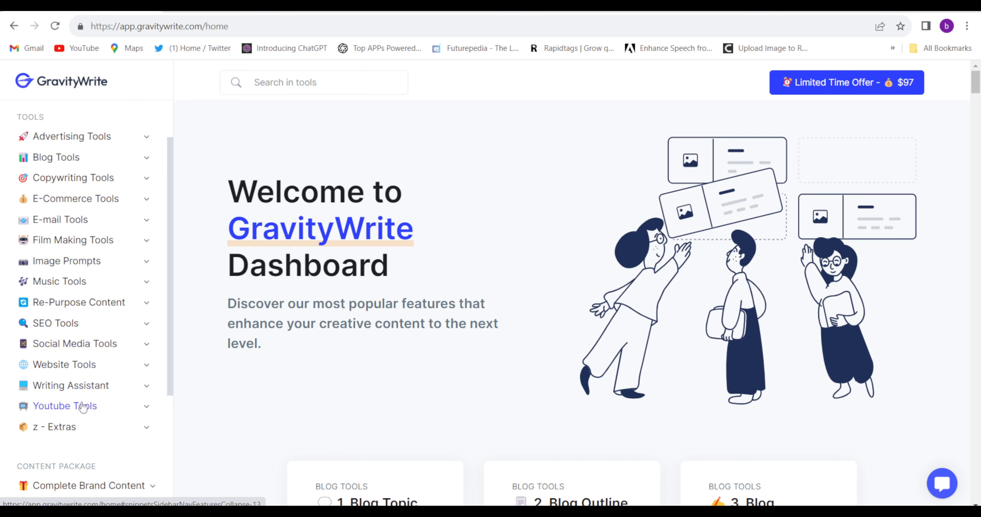
mouse_move(68, 413)
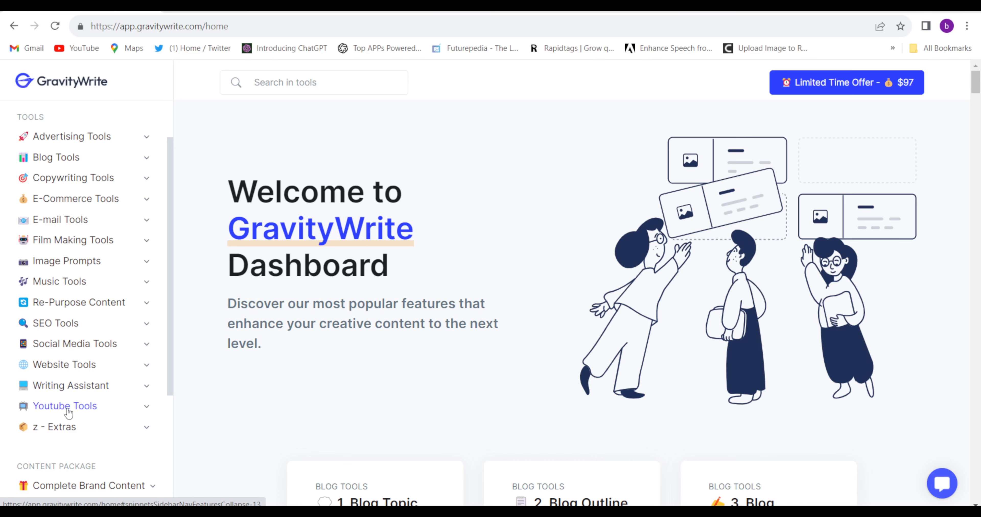
mouse_move(91, 411)
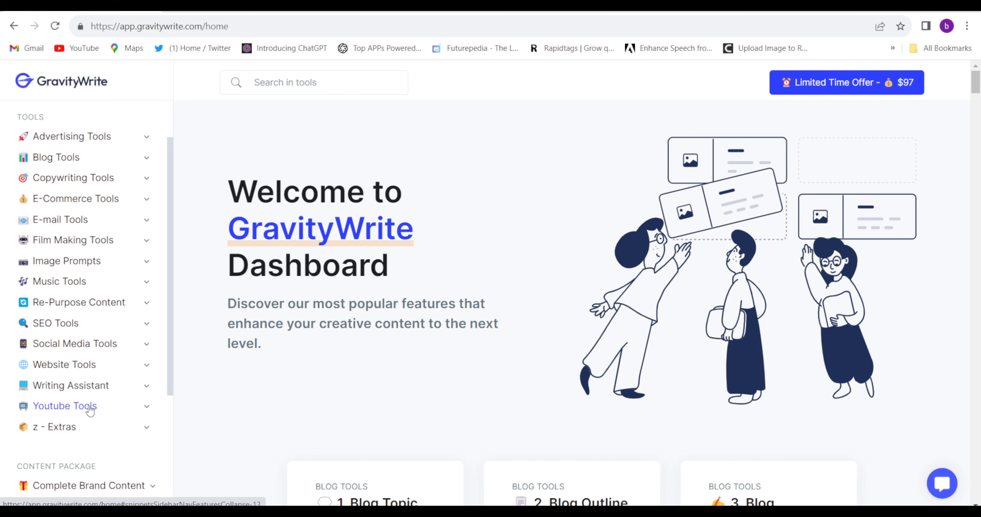
Expand Youtube Tools and launch '2. Title & Thumbnail Ideas' with an empty keyword form
left_click(64, 406)
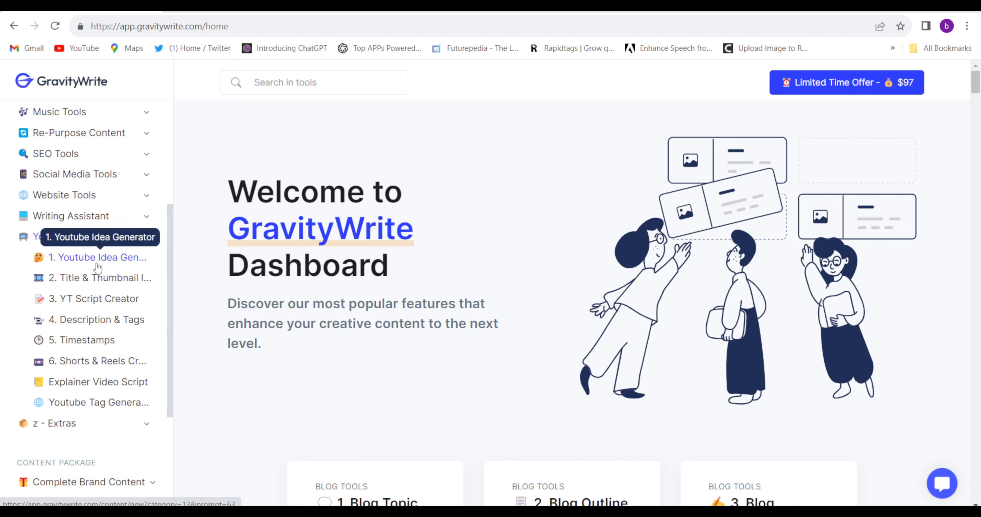
mouse_move(109, 294)
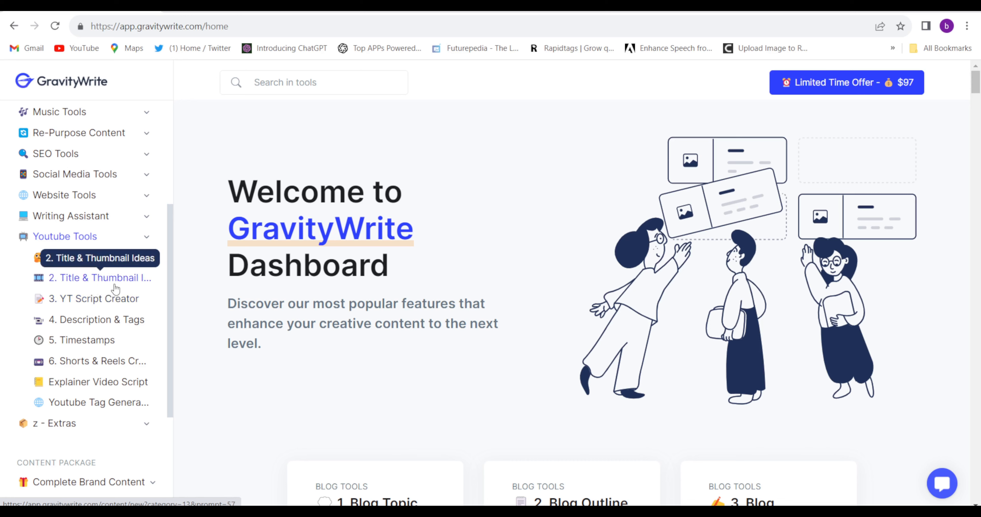
mouse_move(99, 325)
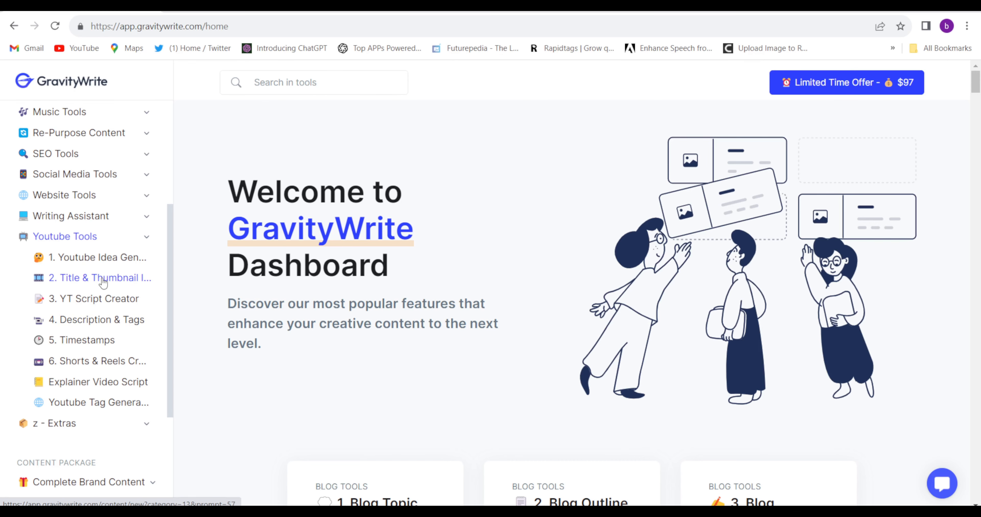
left_click(100, 279)
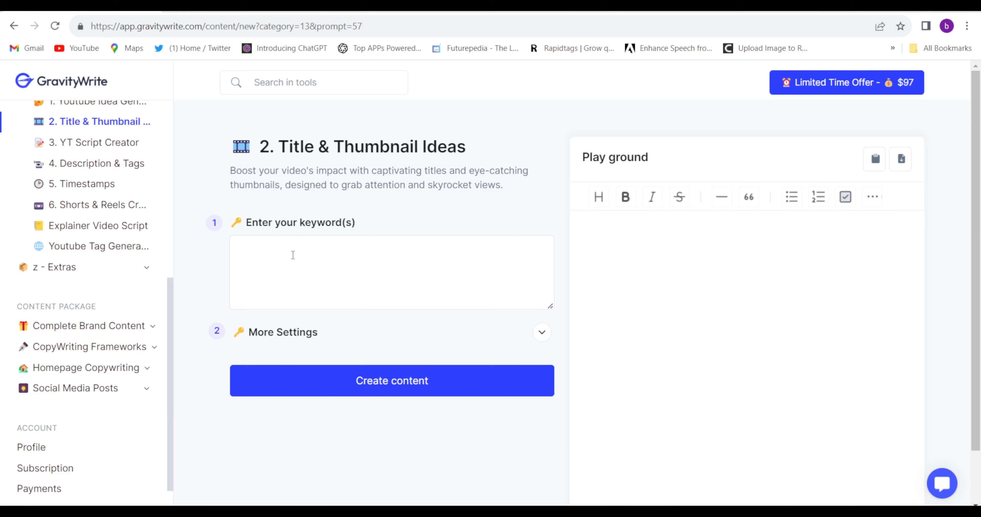
Generate ideas for keyword 'free ai text to video converter' with language English via Create content
type("free ai text to video converter")
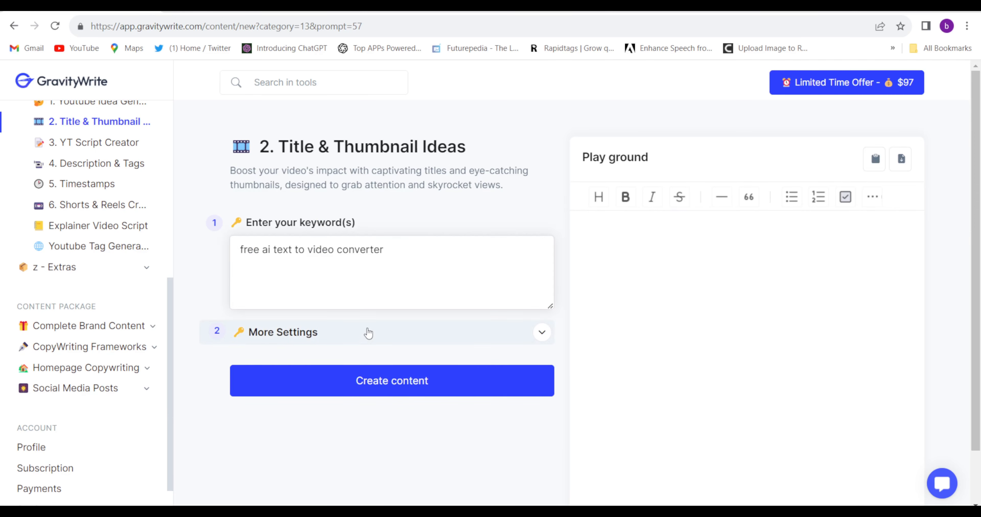
left_click(369, 333)
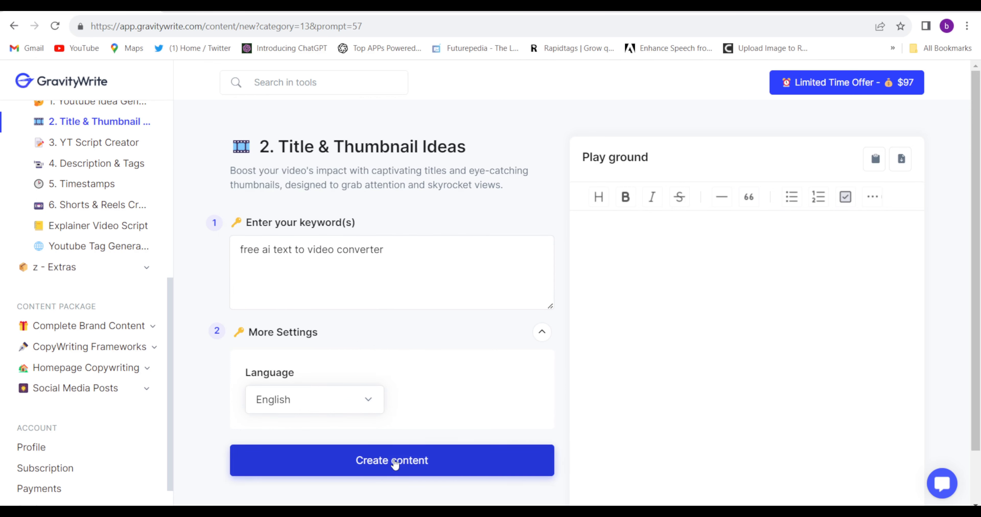
left_click(394, 463)
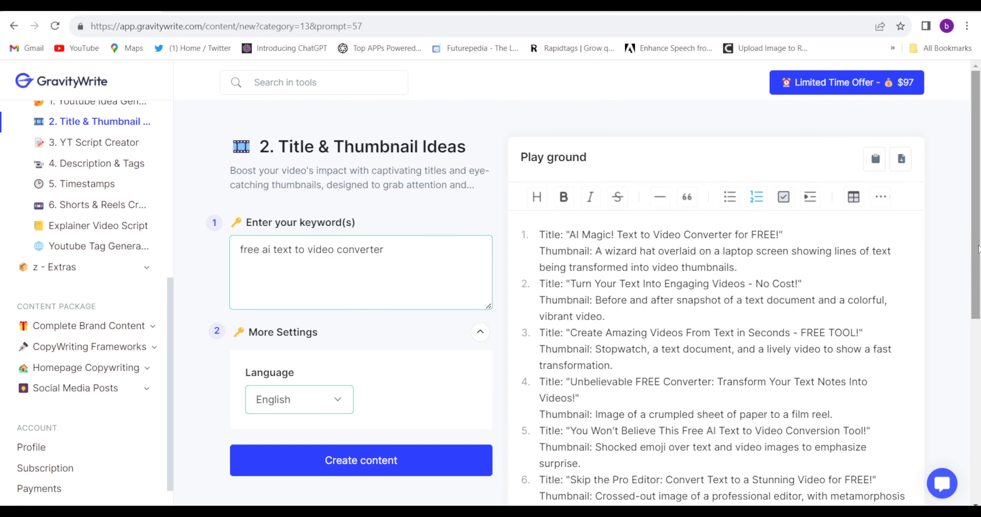
Scroll the Play ground results to read all ten generated title and thumbnail ideas
scroll("down", 3)
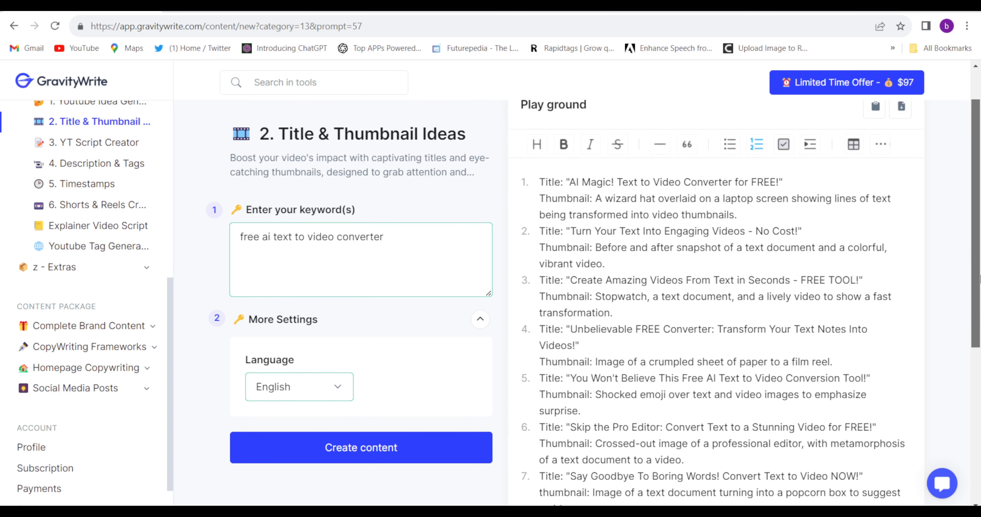
scroll("down", 3)
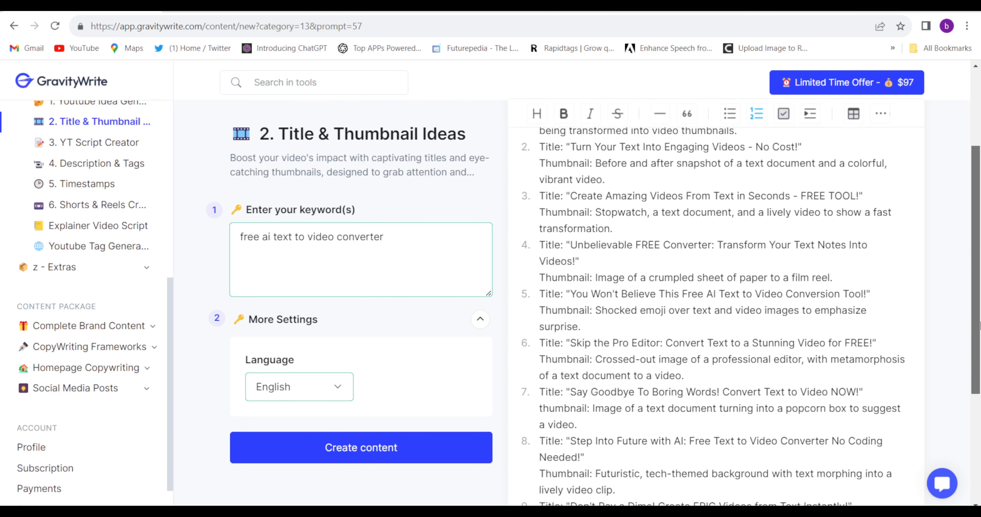
scroll("down", 3)
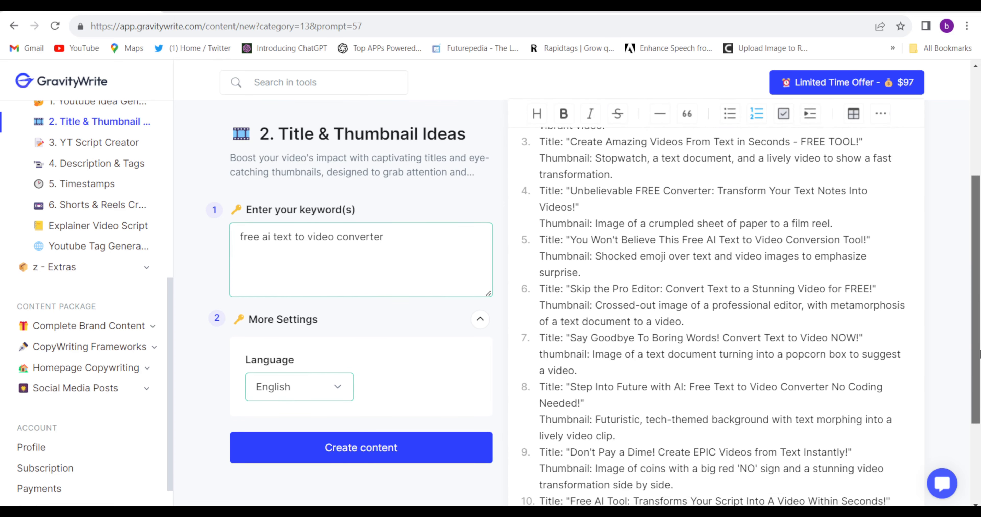
scroll("down", 3)
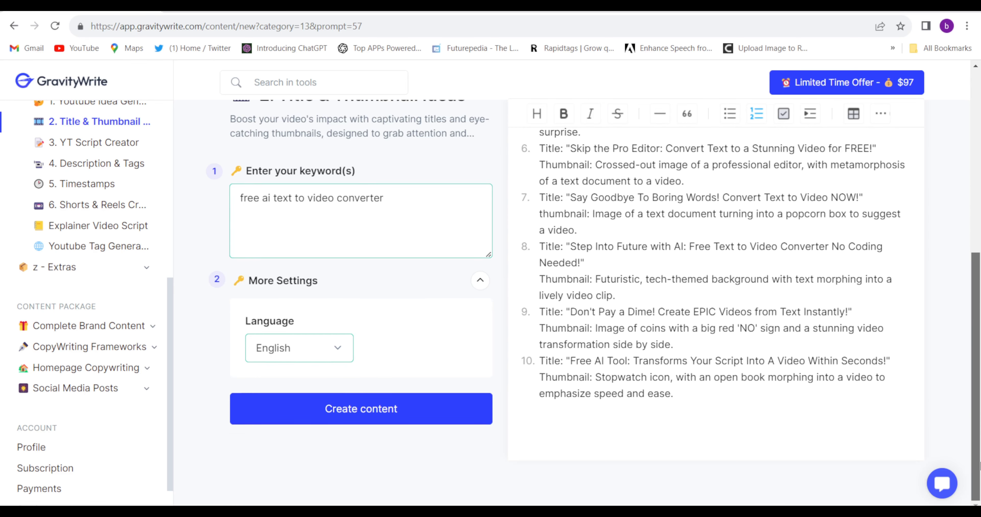